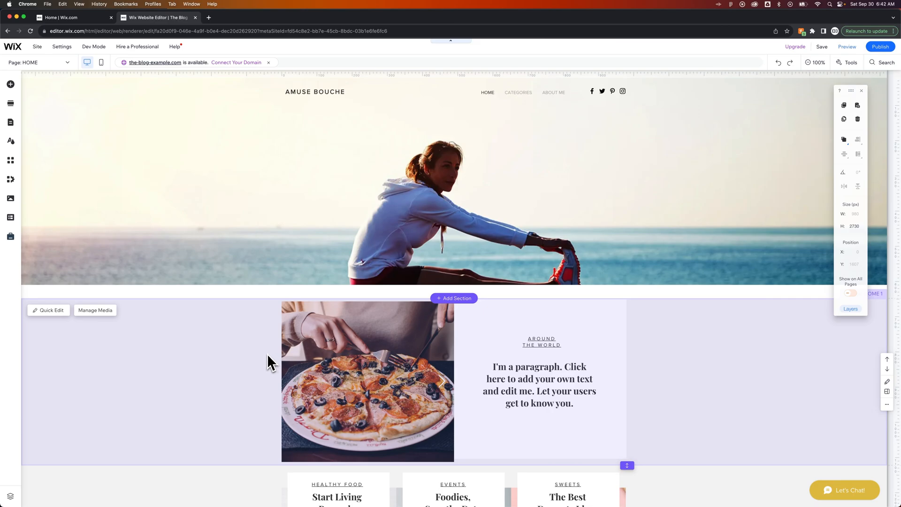
# Go from the editor's Site menu to My Dashboard in a new tab
pyautogui.click(37, 47)
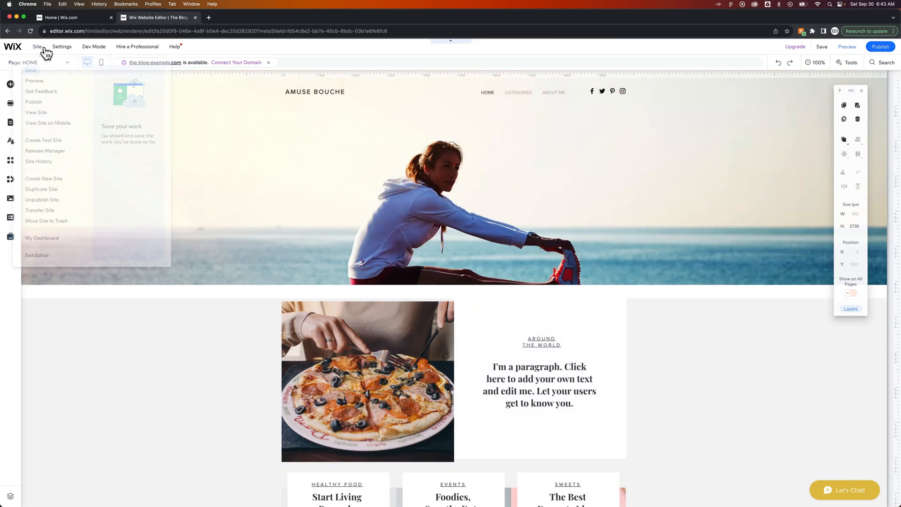
pyautogui.moveTo(67, 346)
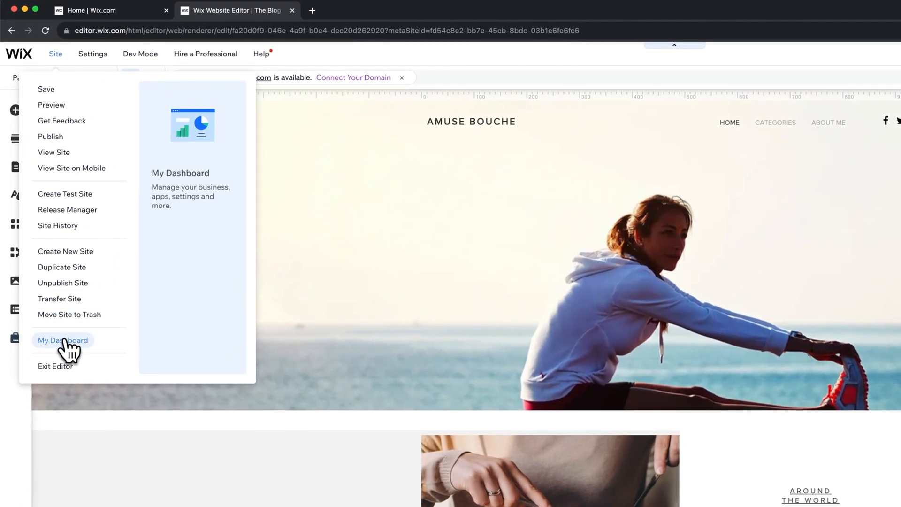
pyautogui.click(62, 340)
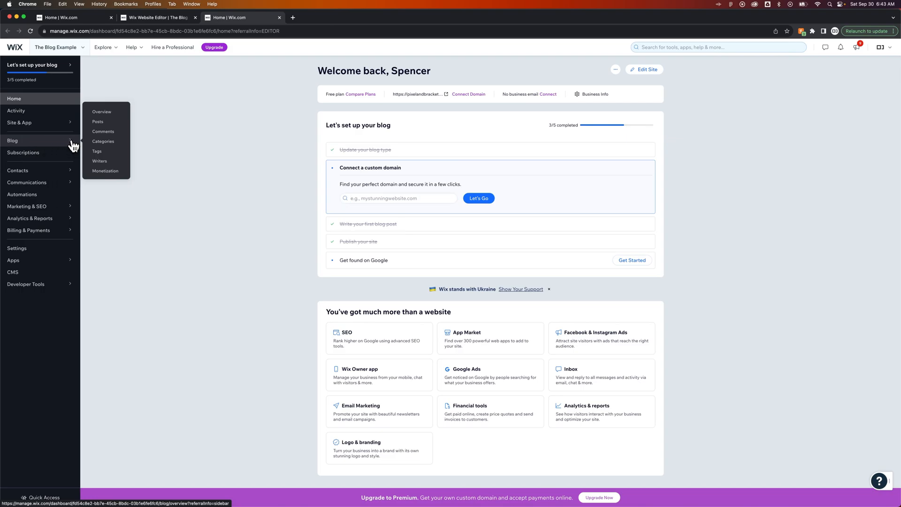
# Navigate to the Blog section's Writers page in the dashboard sidebar
pyautogui.click(102, 112)
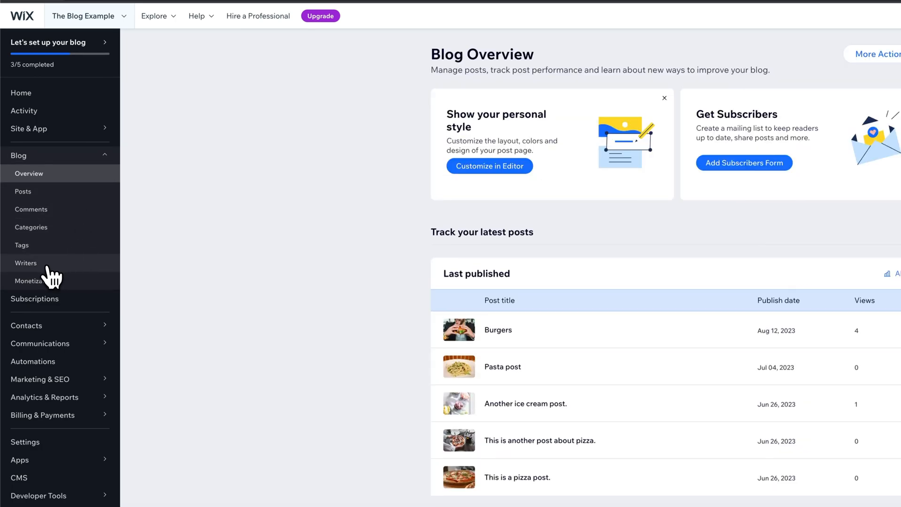
pyautogui.click(26, 263)
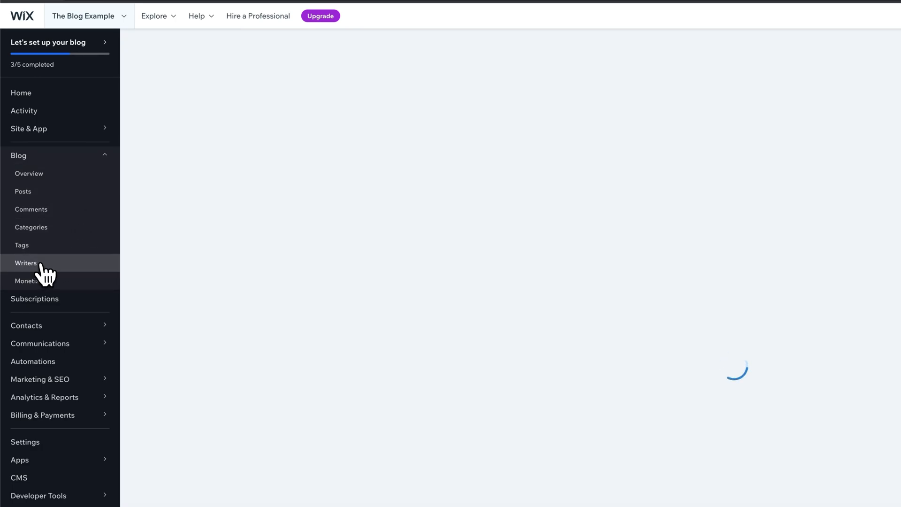
pyautogui.click(25, 262)
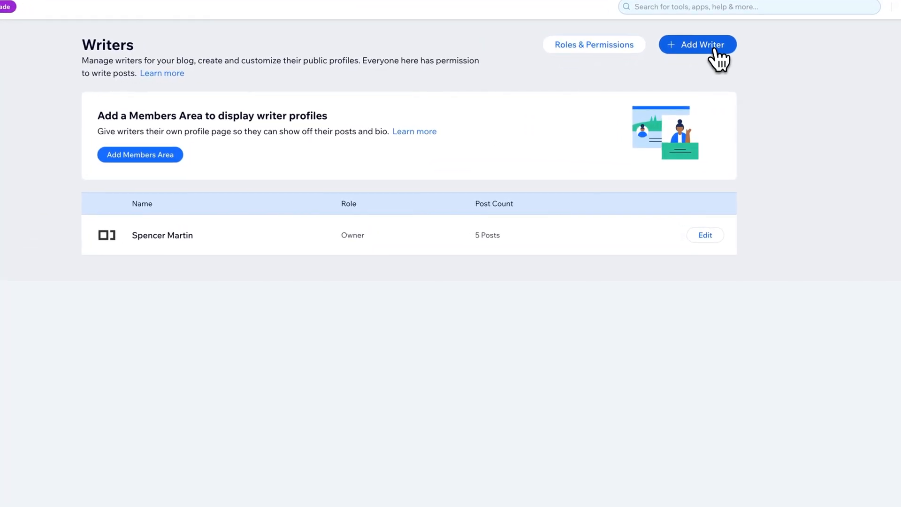
# Start adding a writer as a profile credited on posts without blog access
pyautogui.click(697, 44)
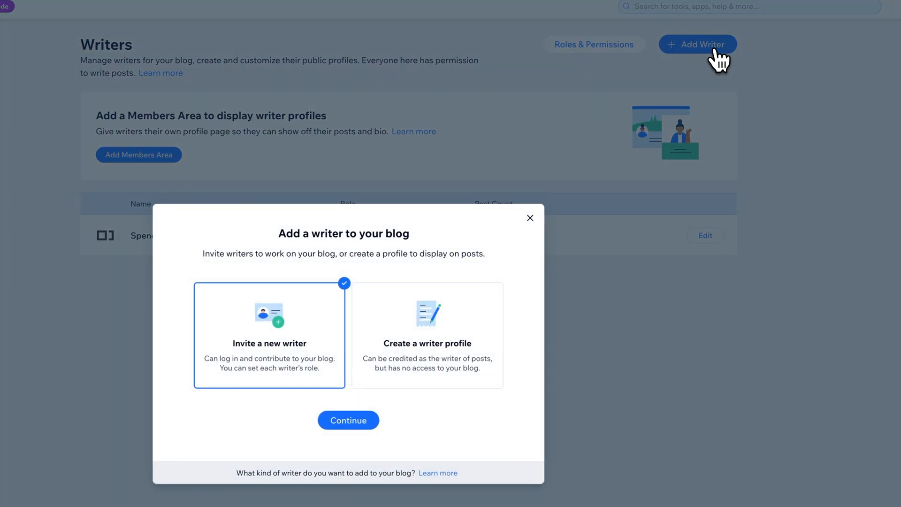
pyautogui.moveTo(371, 318)
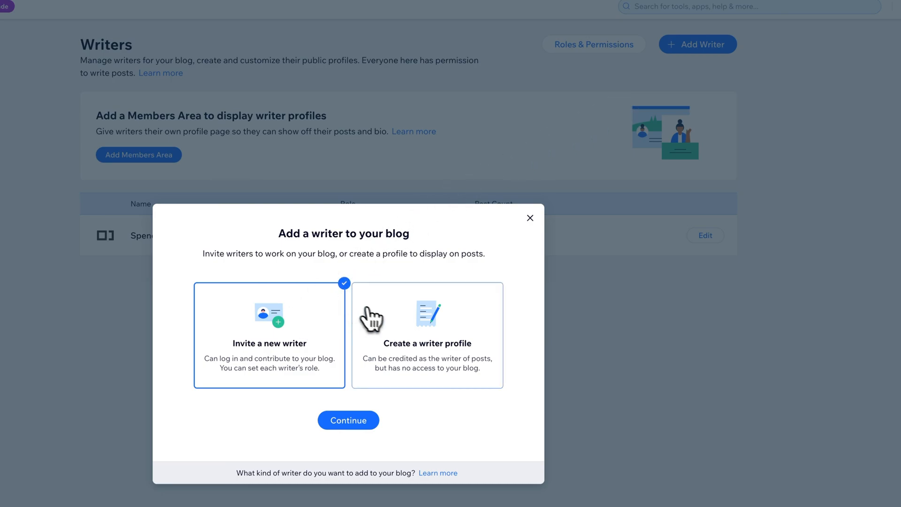
pyautogui.moveTo(407, 340)
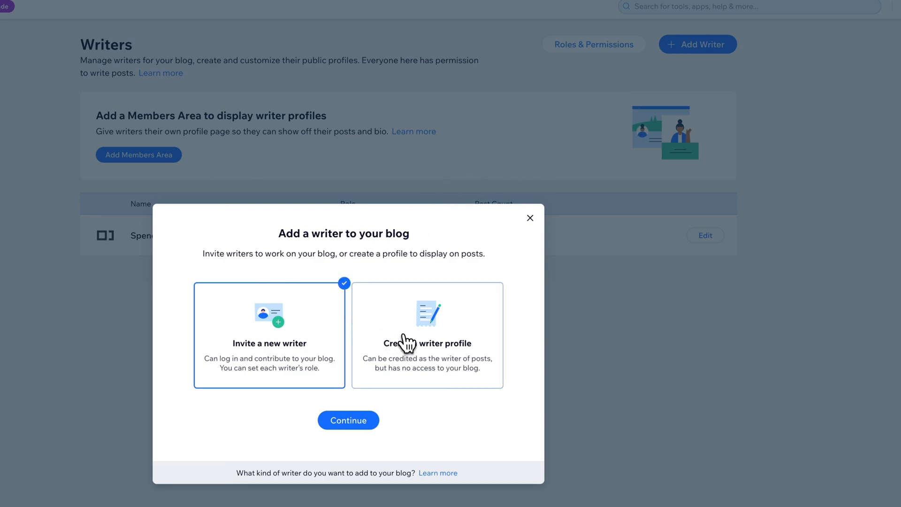
pyautogui.click(427, 335)
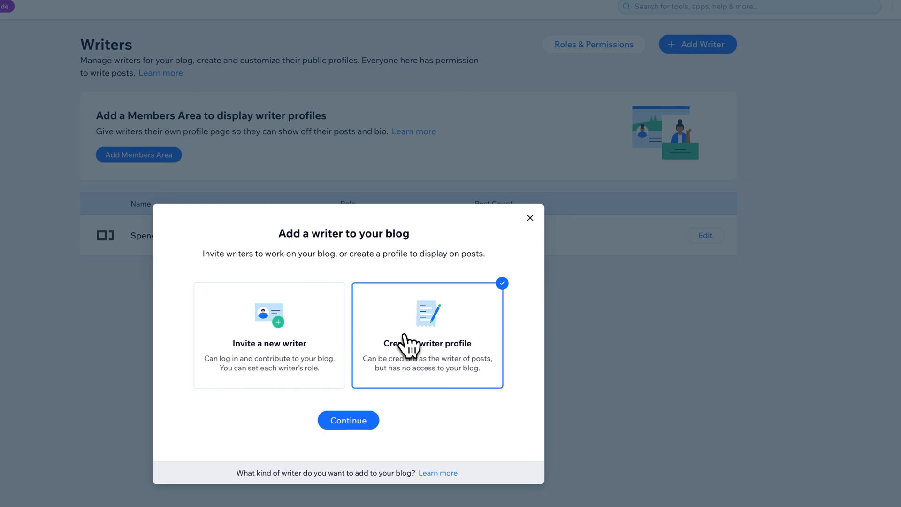
pyautogui.click(347, 420)
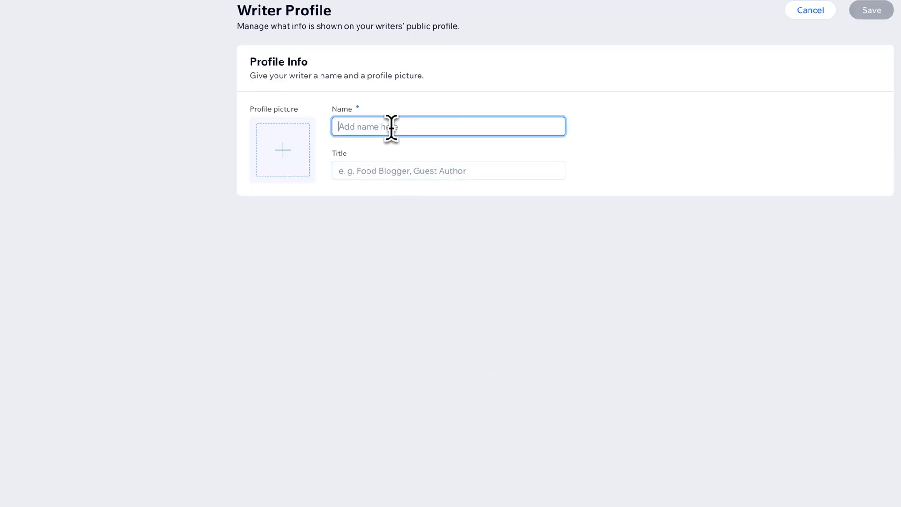
# Fill the writer profile with name John Smith and title Guest Author
pyautogui.write('John Smith')
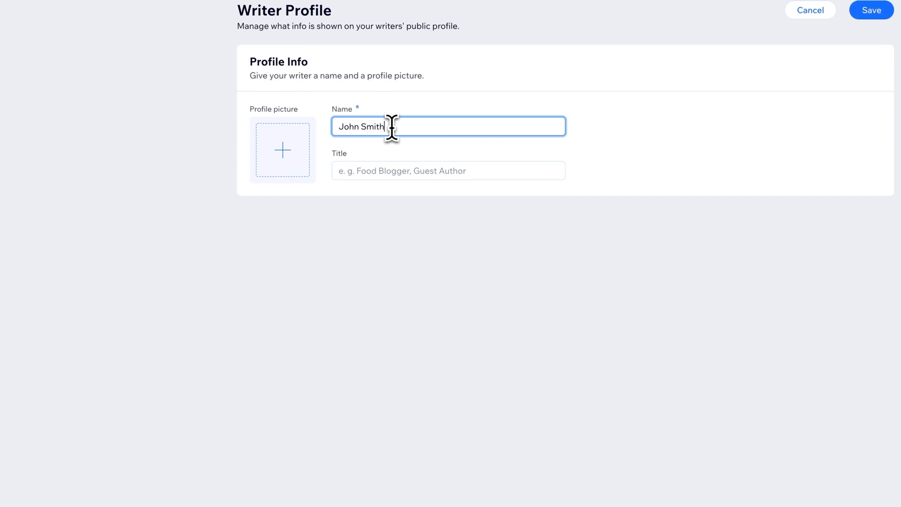
pyautogui.click(449, 171)
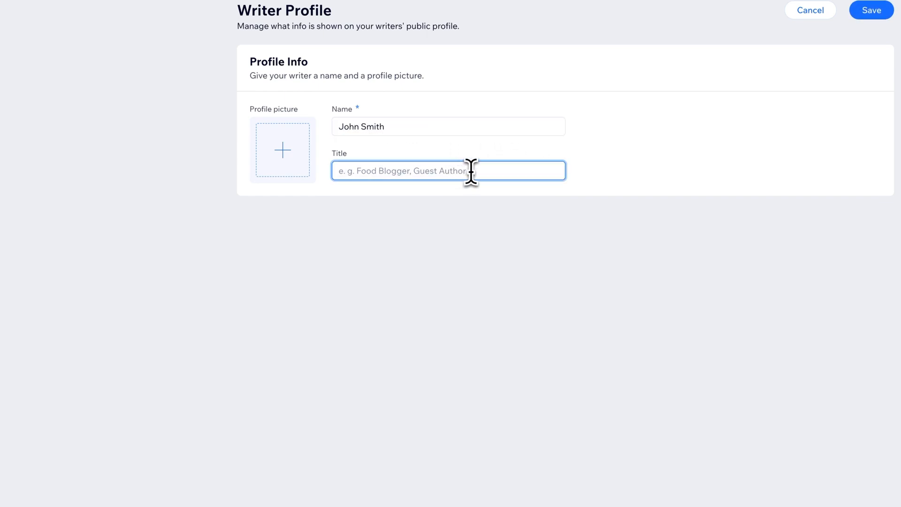
pyautogui.write('Guest')
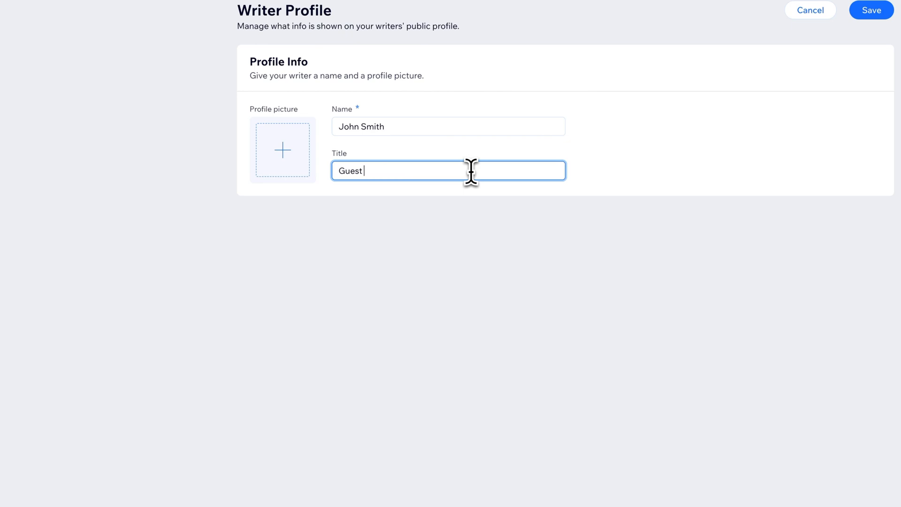
pyautogui.write('Author')
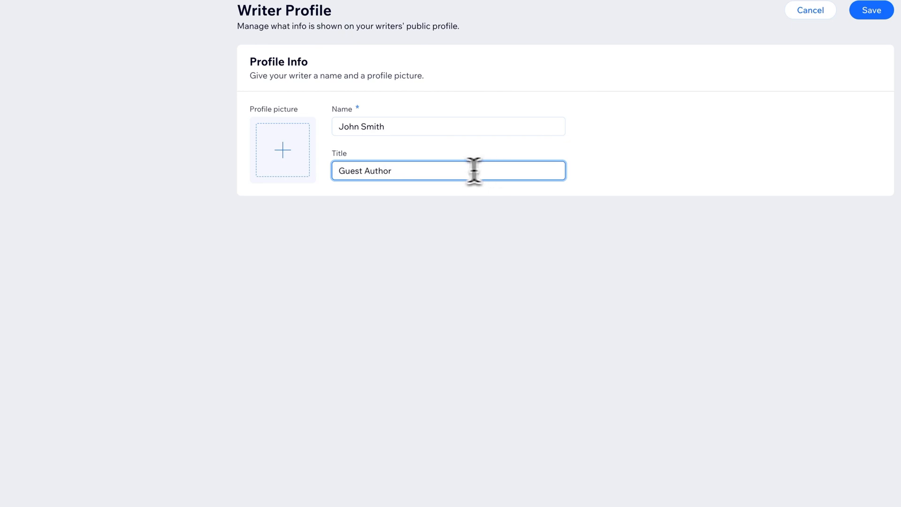
pyautogui.moveTo(283, 150)
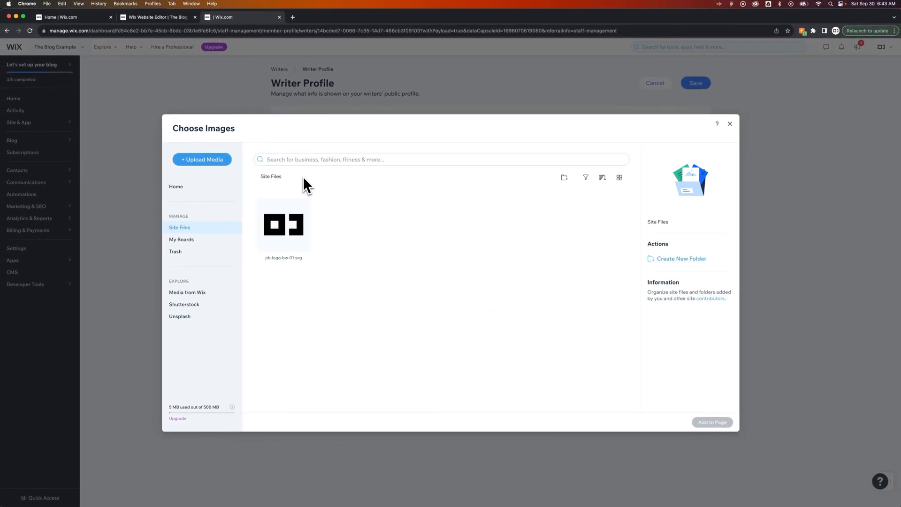
pyautogui.moveTo(187, 293)
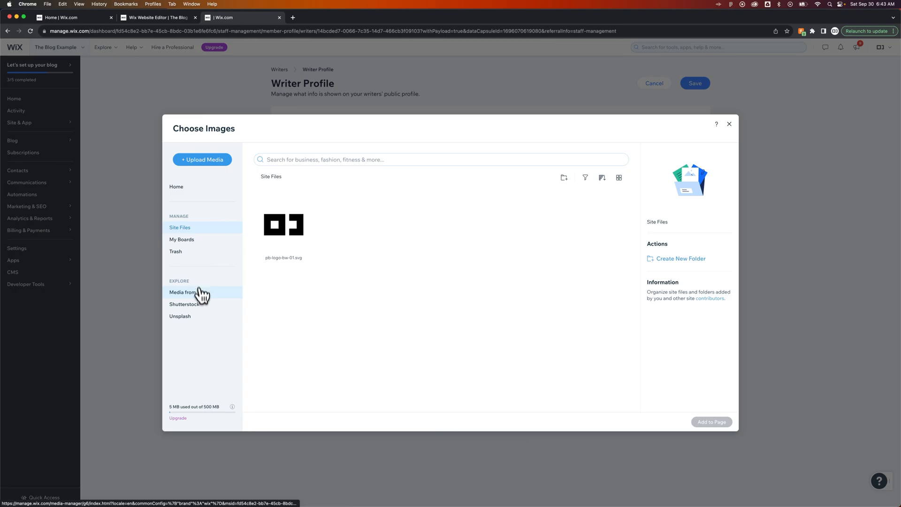
pyautogui.click(183, 295)
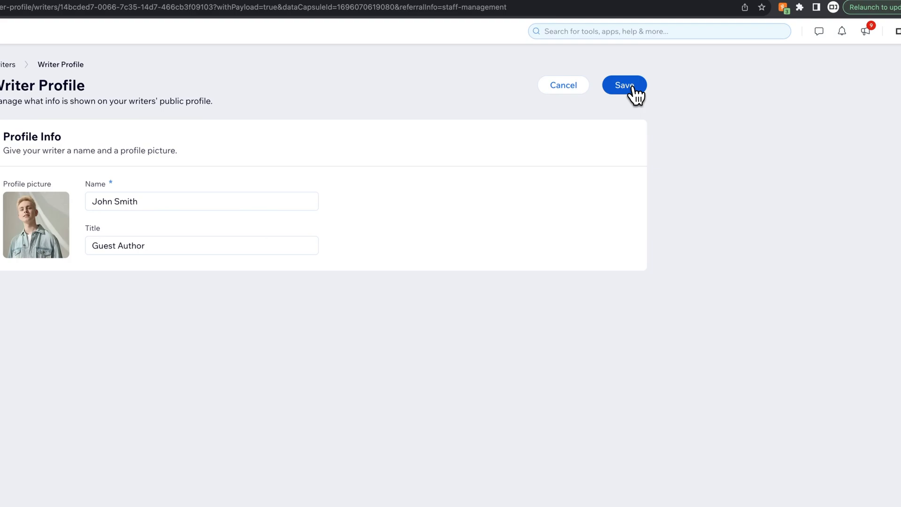
pyautogui.click(624, 86)
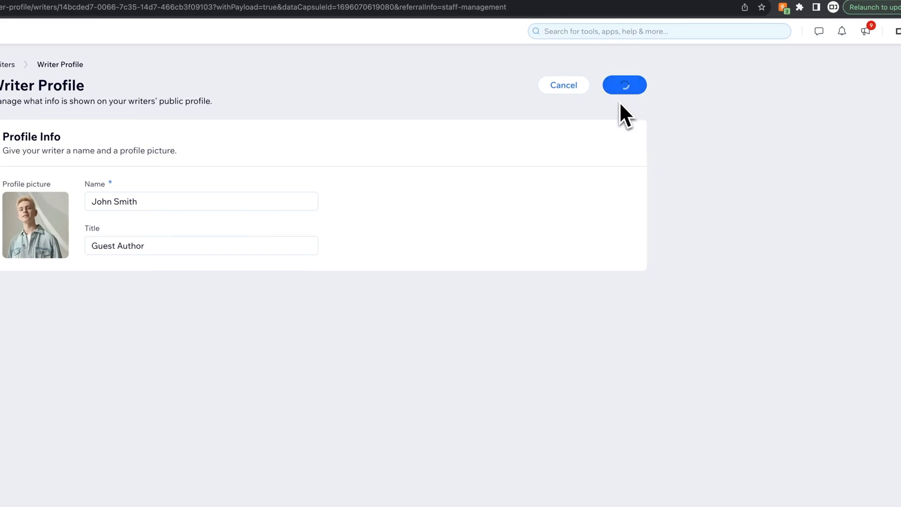
pyautogui.click(624, 85)
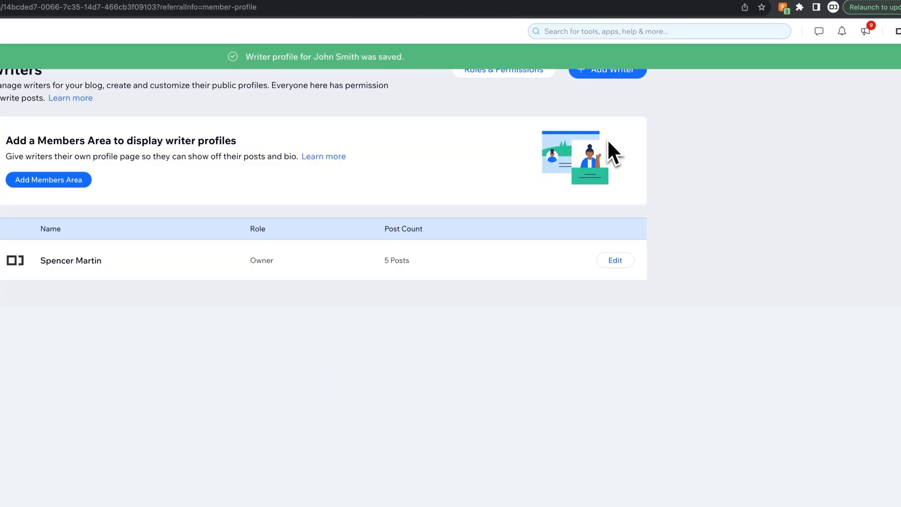
pyautogui.moveTo(739, 287)
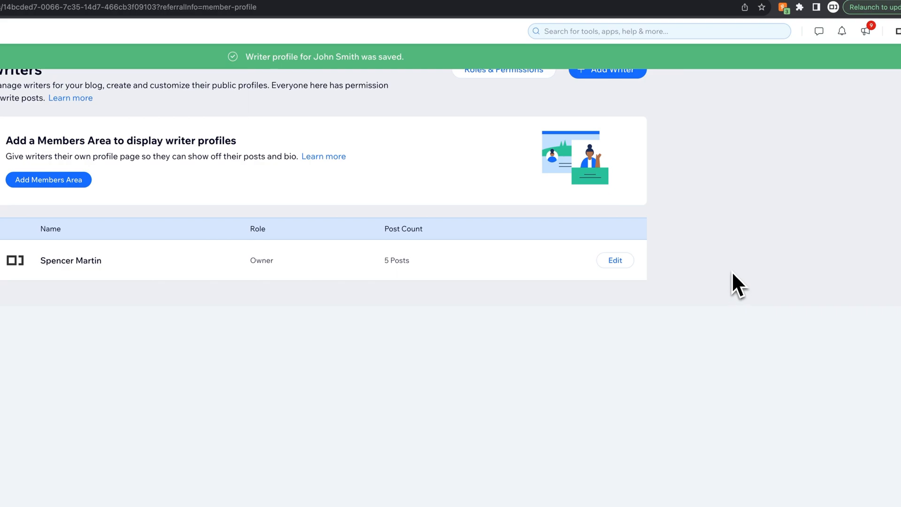
pyautogui.moveTo(738, 283)
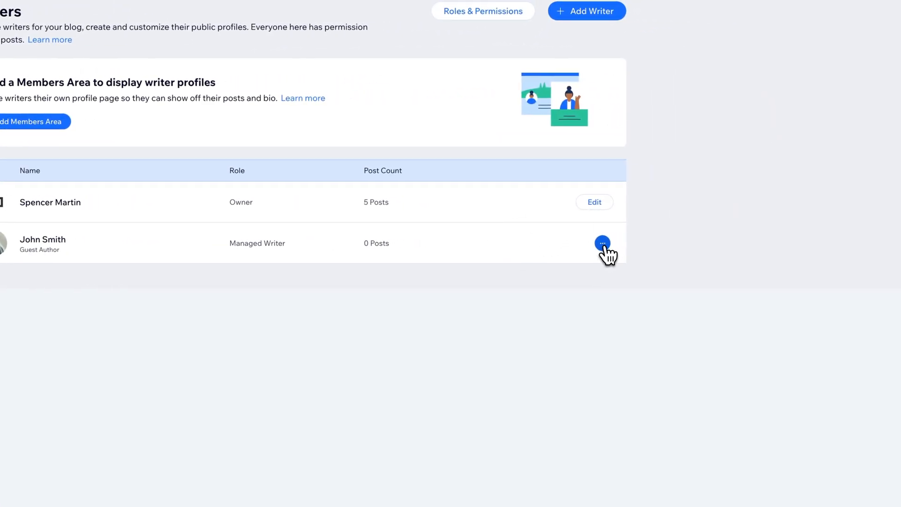
pyautogui.click(603, 242)
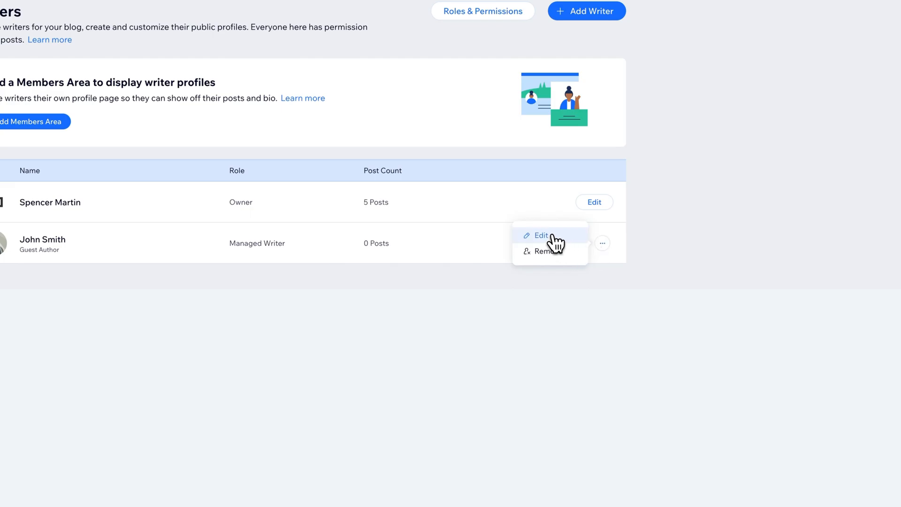
pyautogui.click(541, 235)
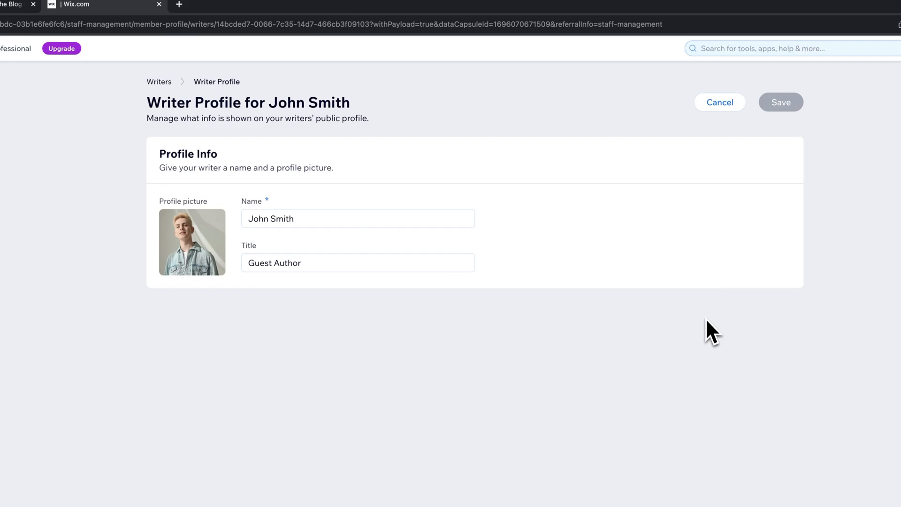
pyautogui.click(719, 103)
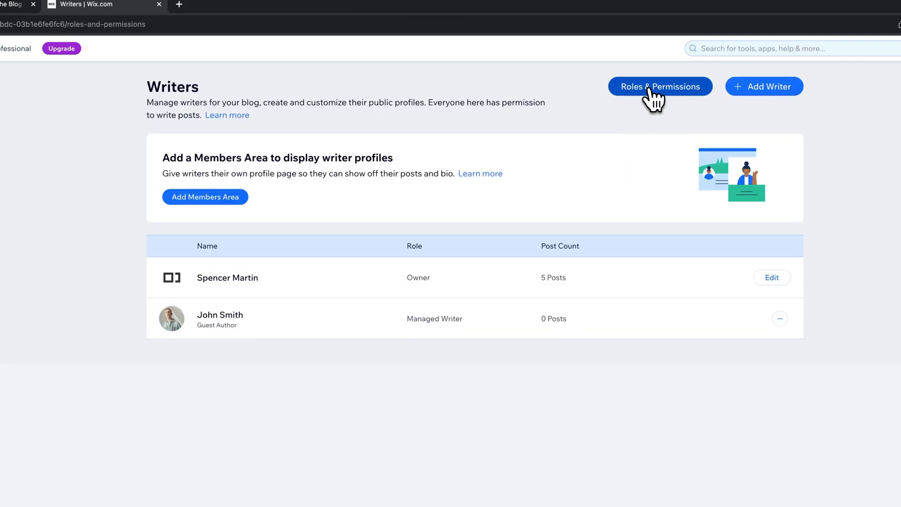
pyautogui.click(660, 86)
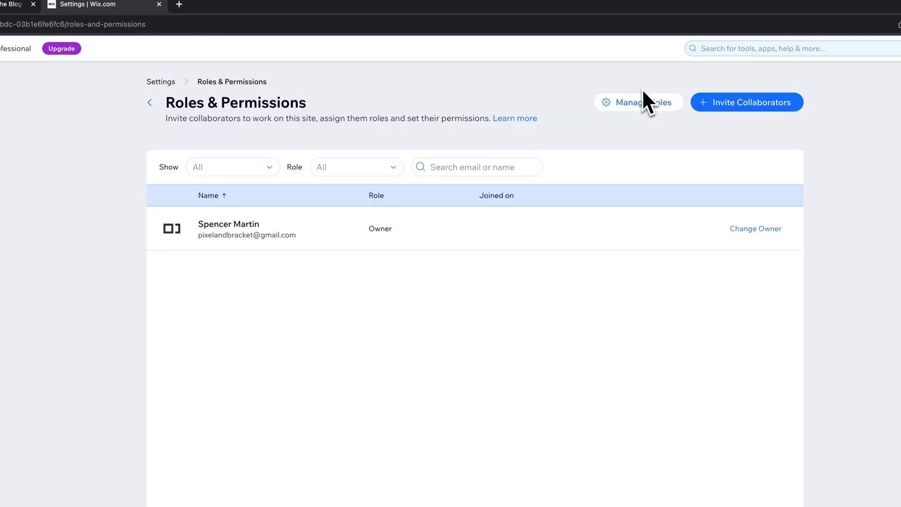
pyautogui.moveTo(597, 129)
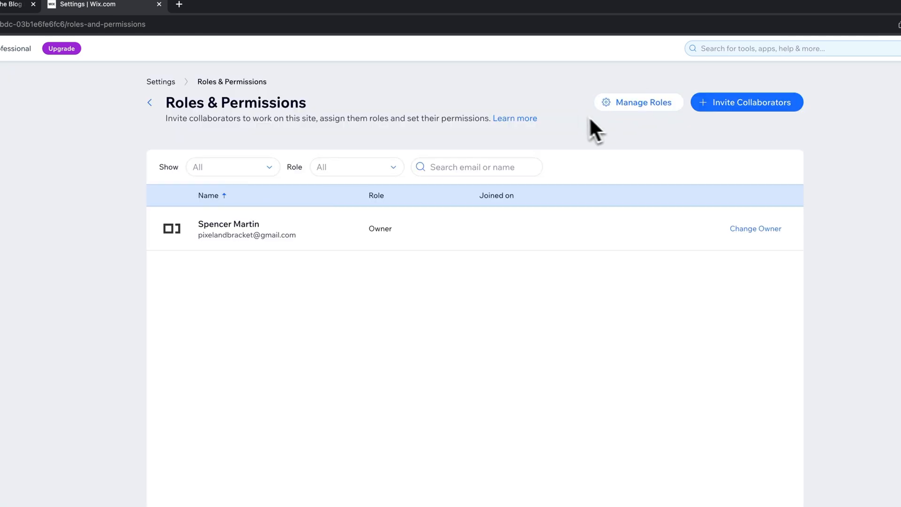
pyautogui.moveTo(580, 145)
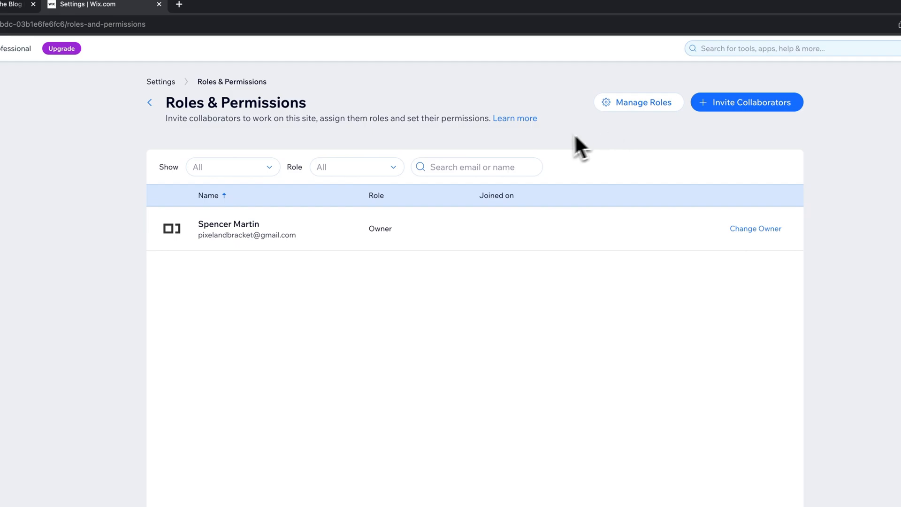
pyautogui.moveTo(493, 267)
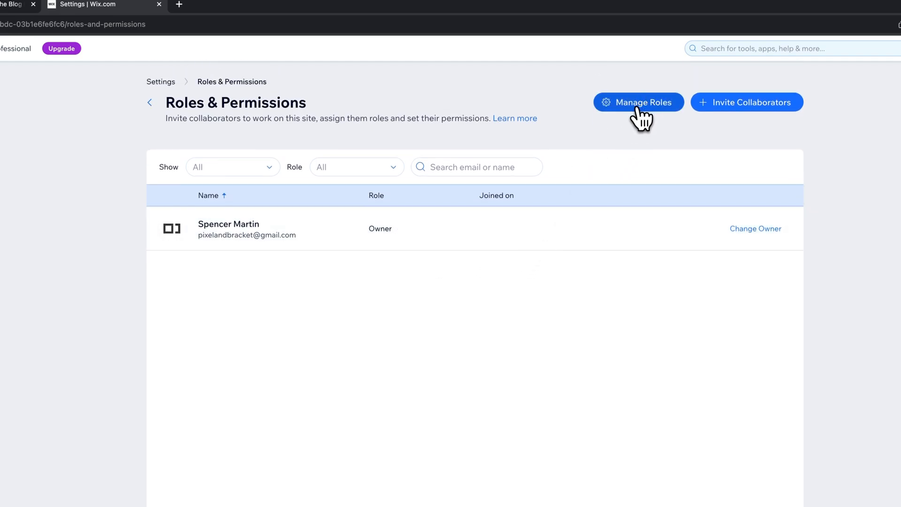
pyautogui.click(639, 103)
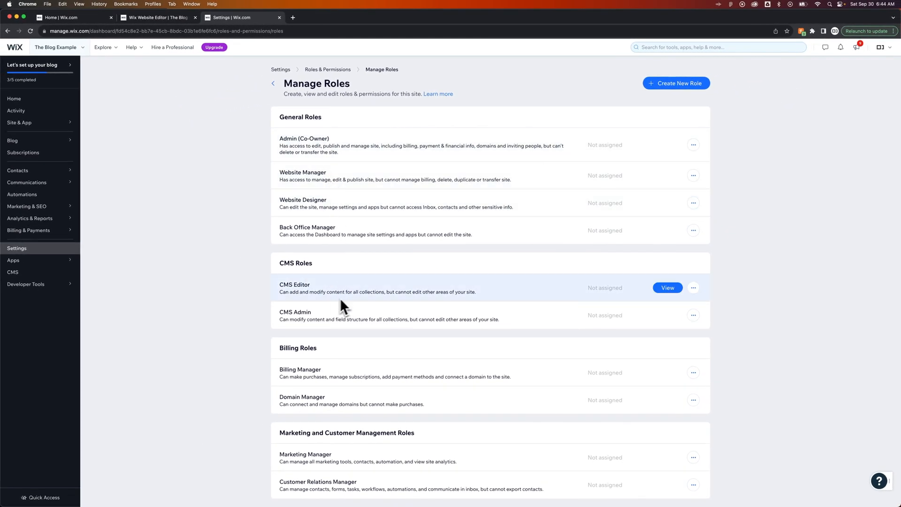
pyautogui.moveTo(245, 283)
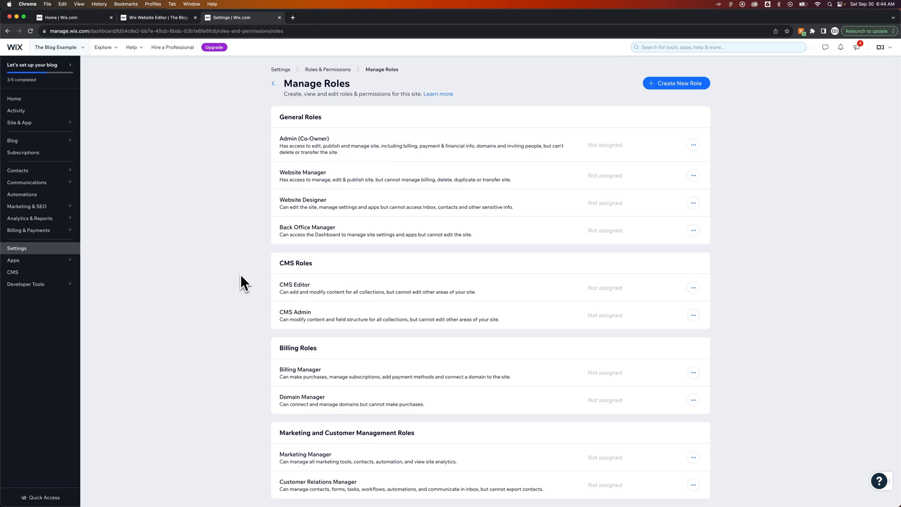
pyautogui.scroll(-3)
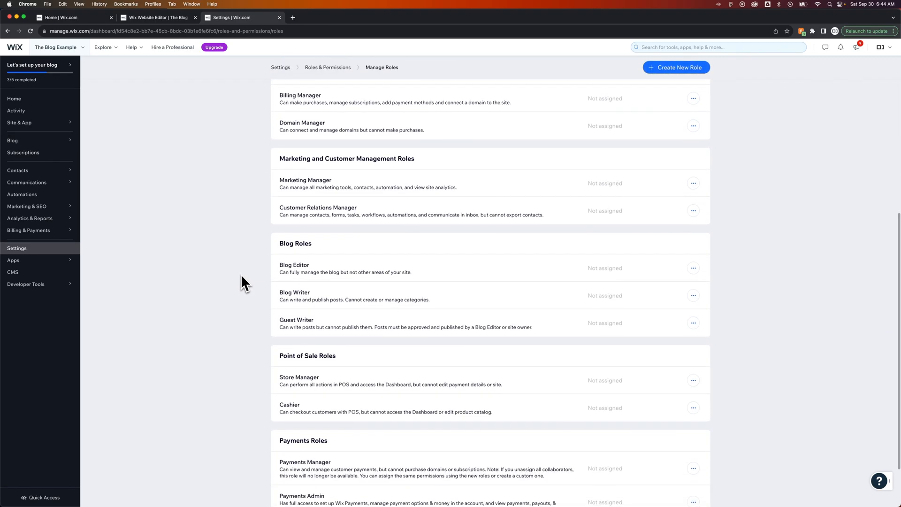
pyautogui.moveTo(310, 285)
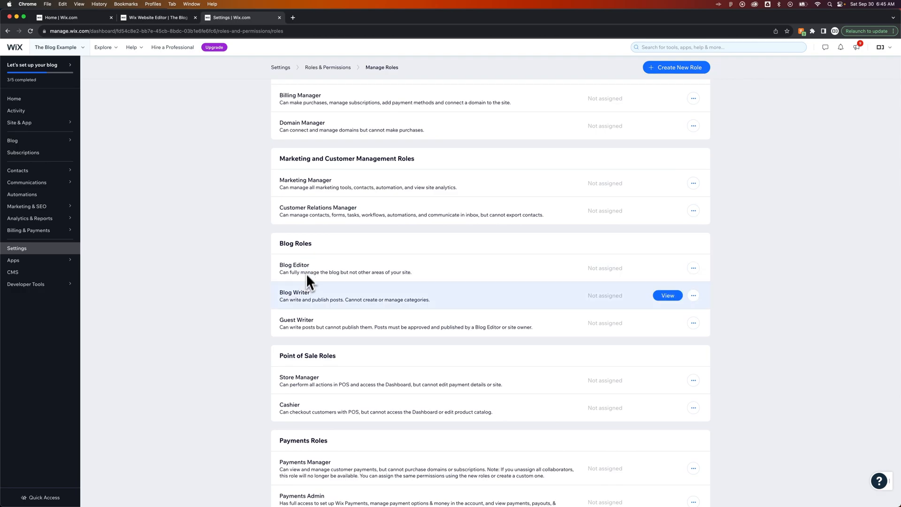
pyautogui.moveTo(306, 325)
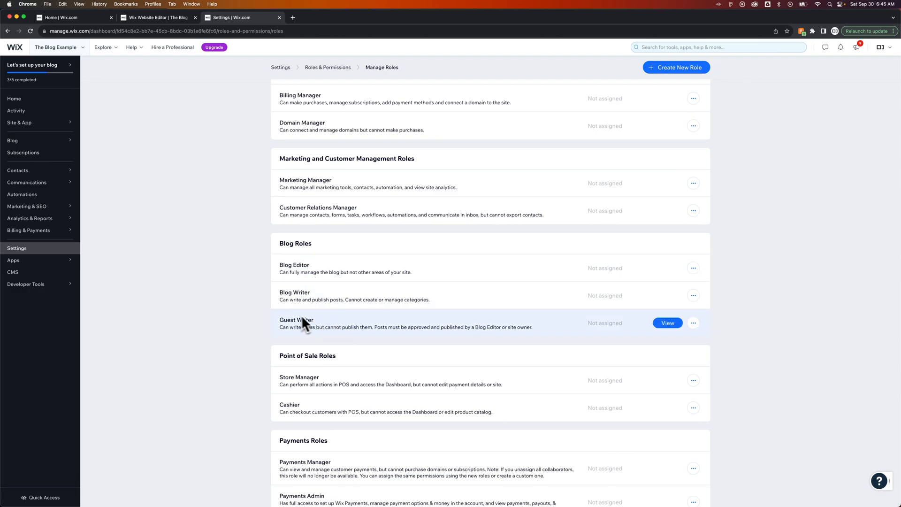
pyautogui.scroll(3)
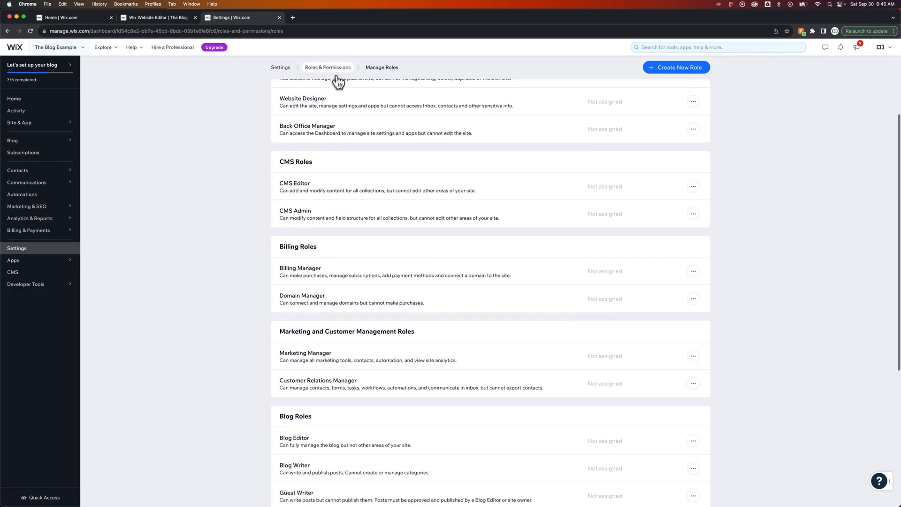
# Return to the Roles & Permissions collaborators overview via the breadcrumb
pyautogui.click(328, 67)
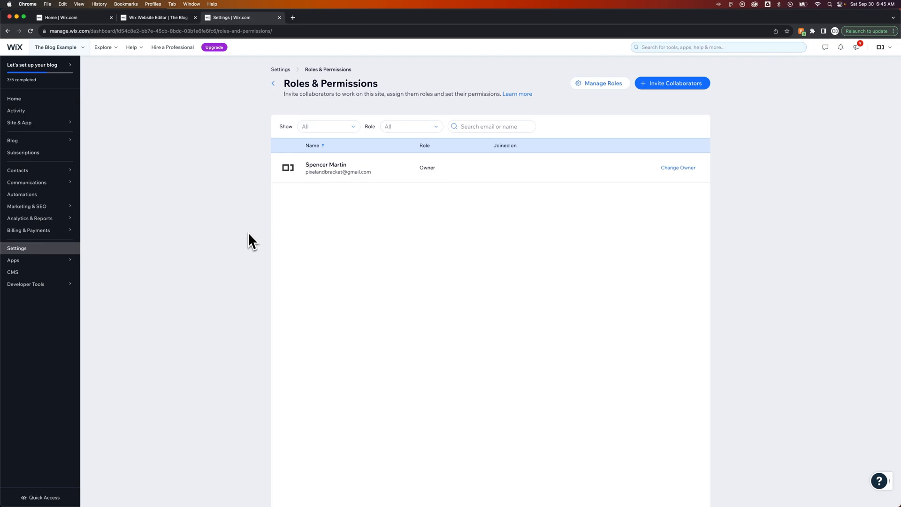
pyautogui.moveTo(264, 240)
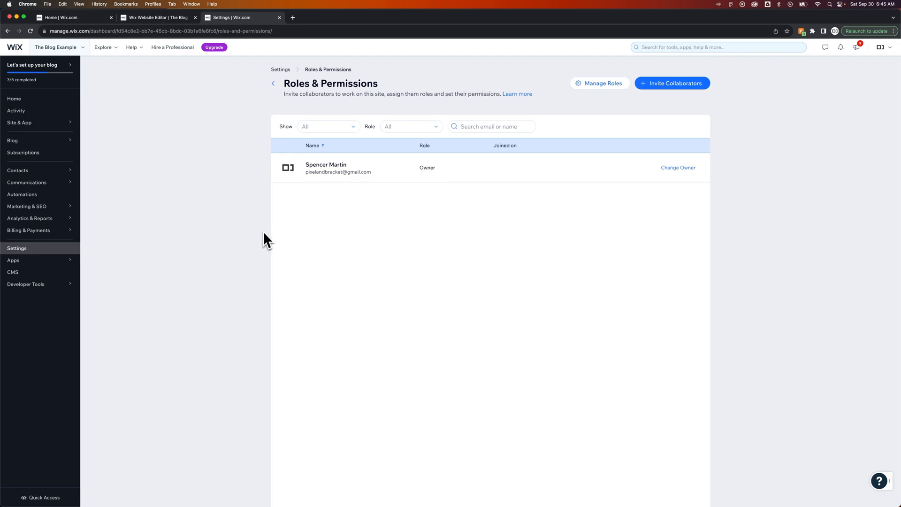
pyautogui.moveTo(603, 107)
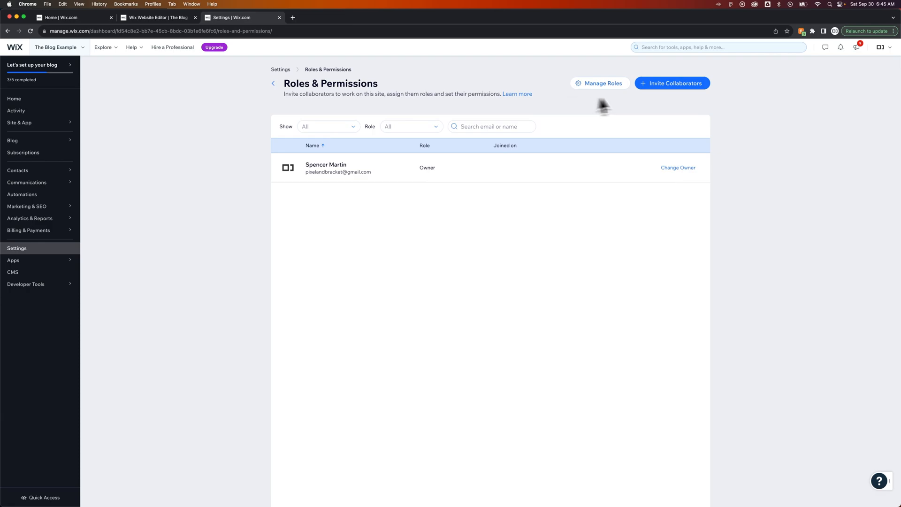
# Begin inviting a collaborator and tick the Blog Writer role under Blog Roles
pyautogui.click(671, 82)
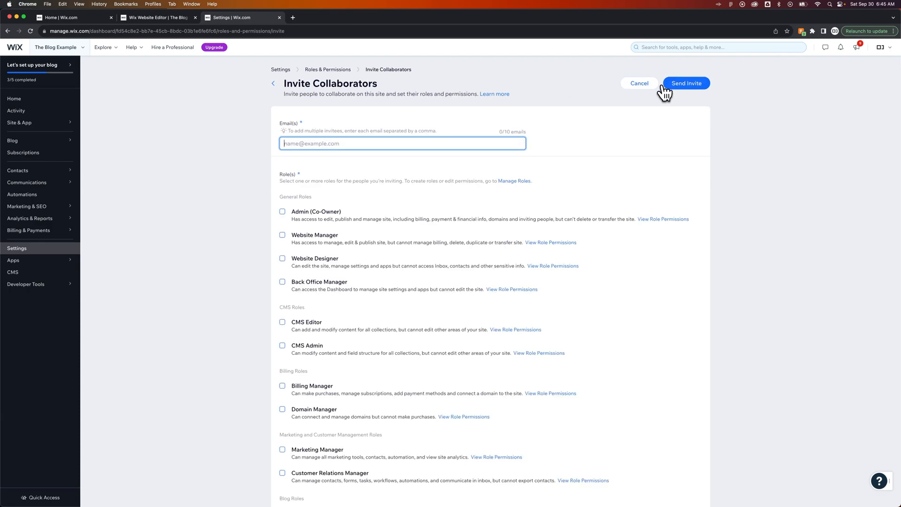
pyautogui.moveTo(319, 150)
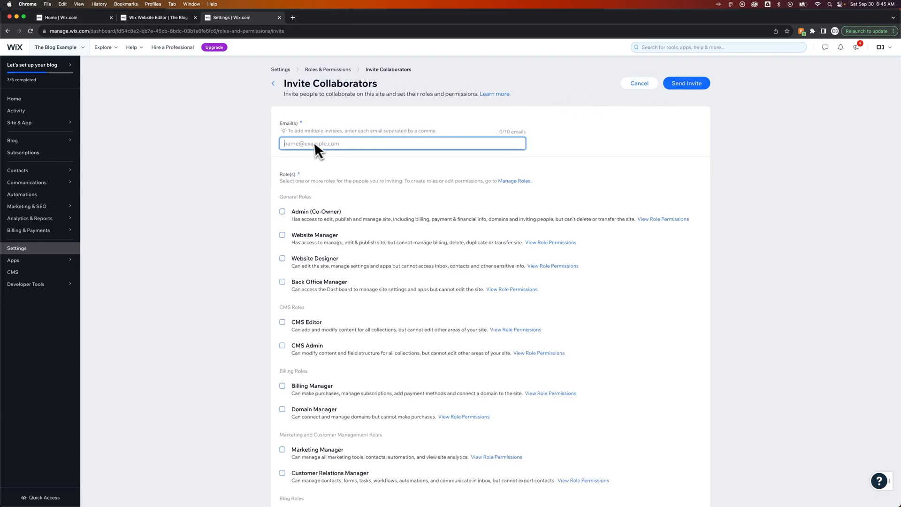
pyautogui.scroll(-3)
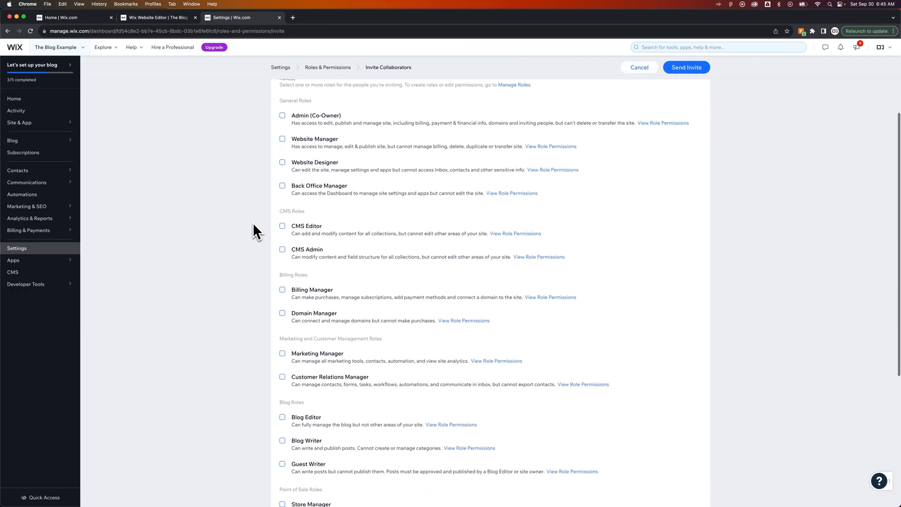
pyautogui.scroll(-3)
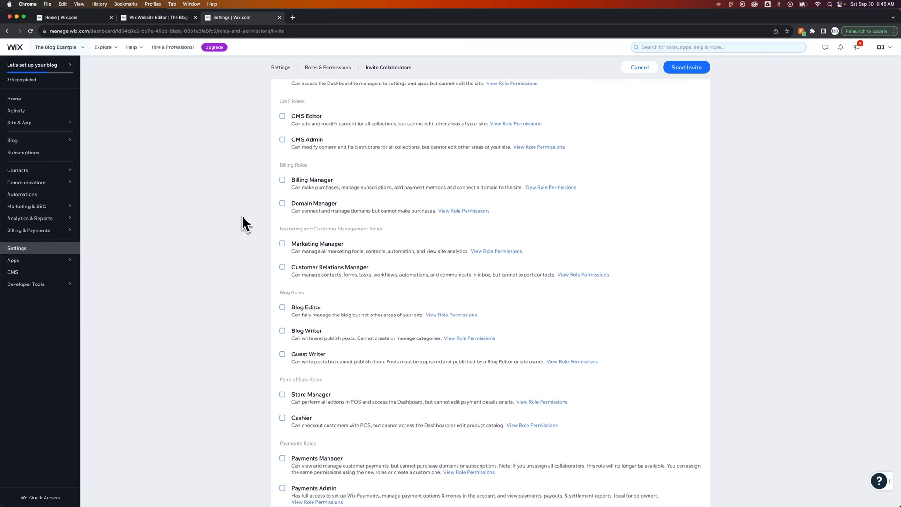
pyautogui.moveTo(286, 341)
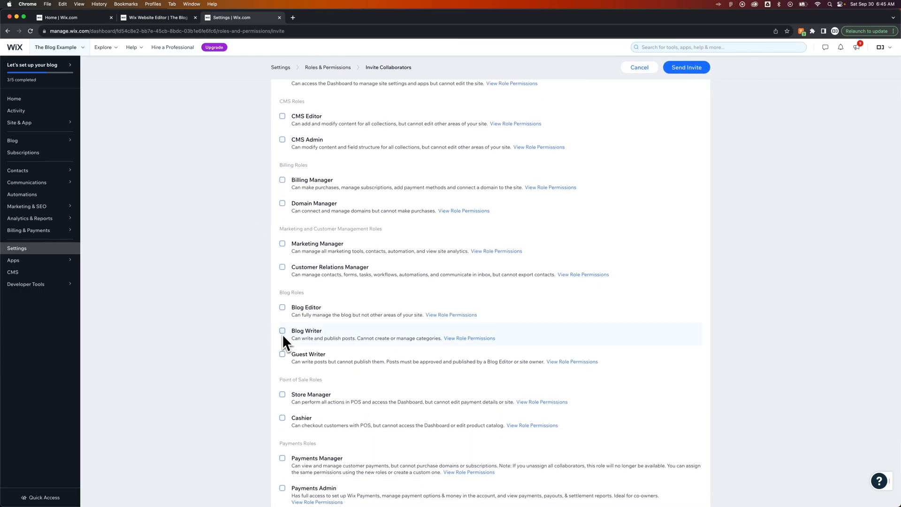
pyautogui.click(282, 331)
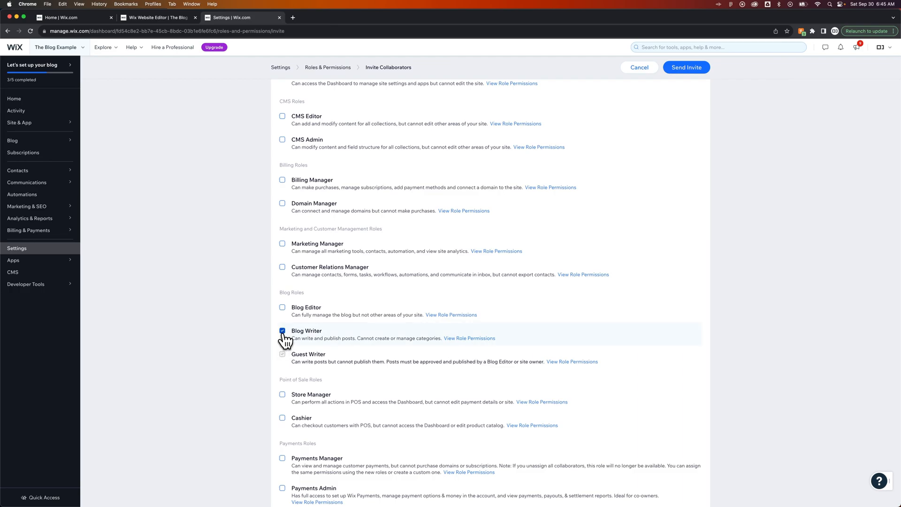
pyautogui.scroll(3)
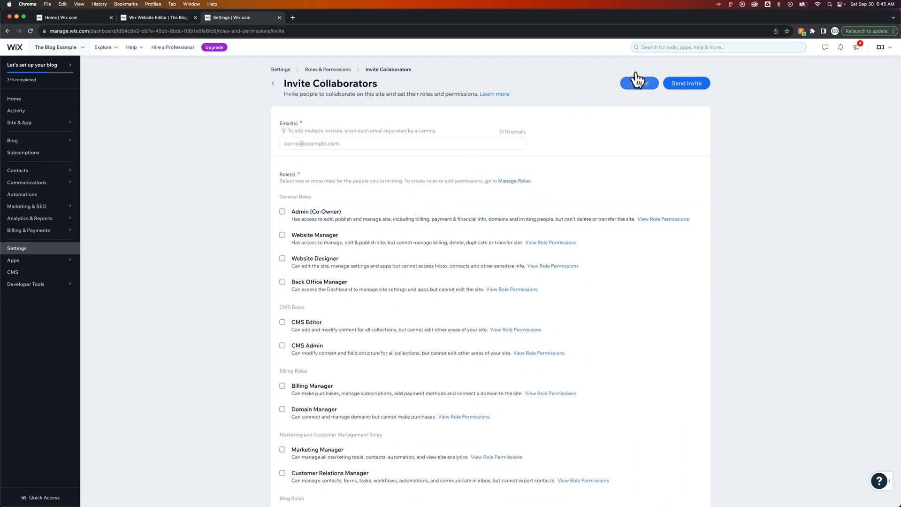
# Cancel the invitation and go to the blog's Posts list
pyautogui.click(639, 83)
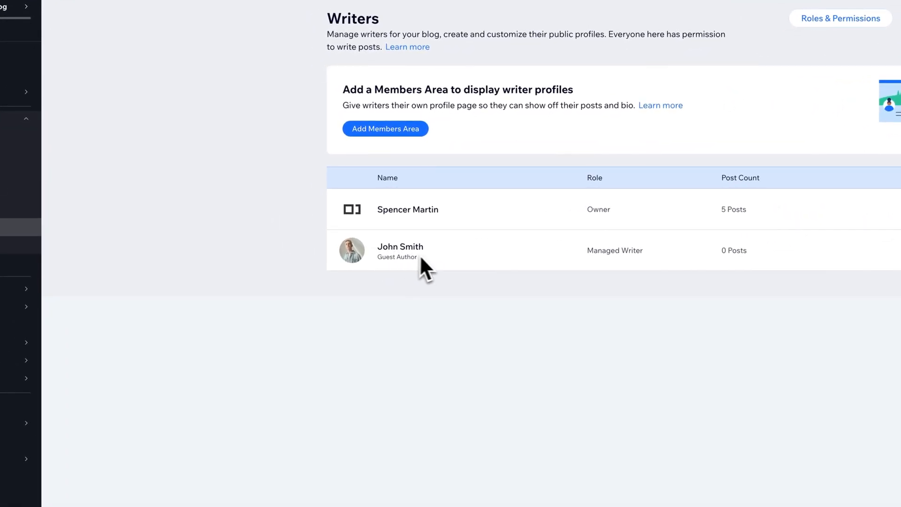
pyautogui.moveTo(596, 268)
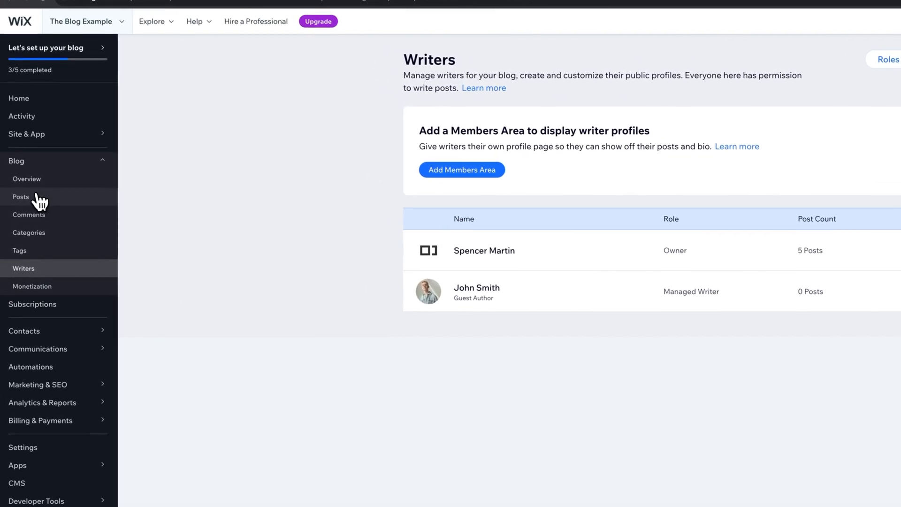
pyautogui.click(20, 197)
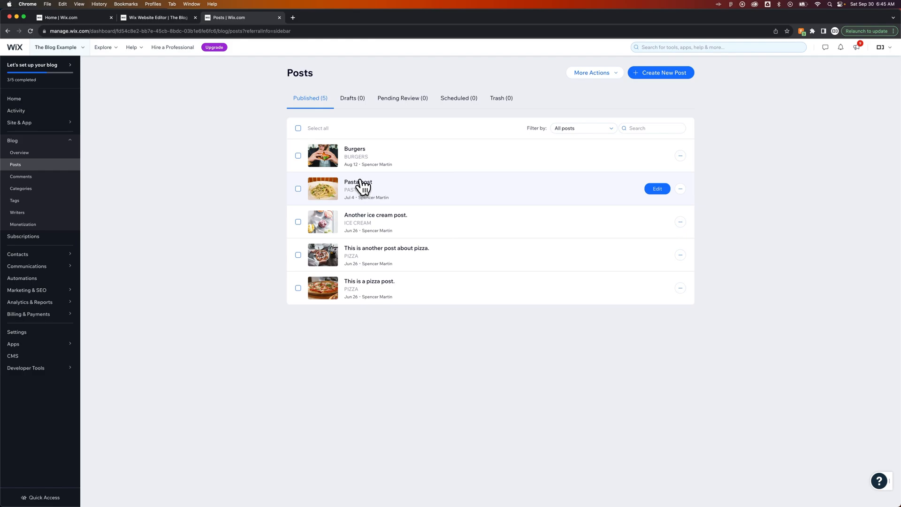
pyautogui.moveTo(371, 189)
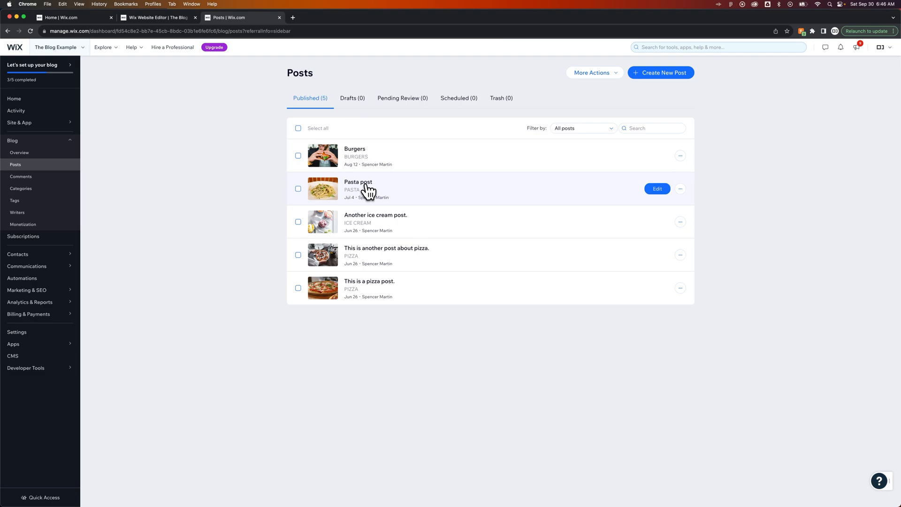
# Set John Smith as the Pasta post's writer in its Settings Writer dropdown
pyautogui.click(657, 188)
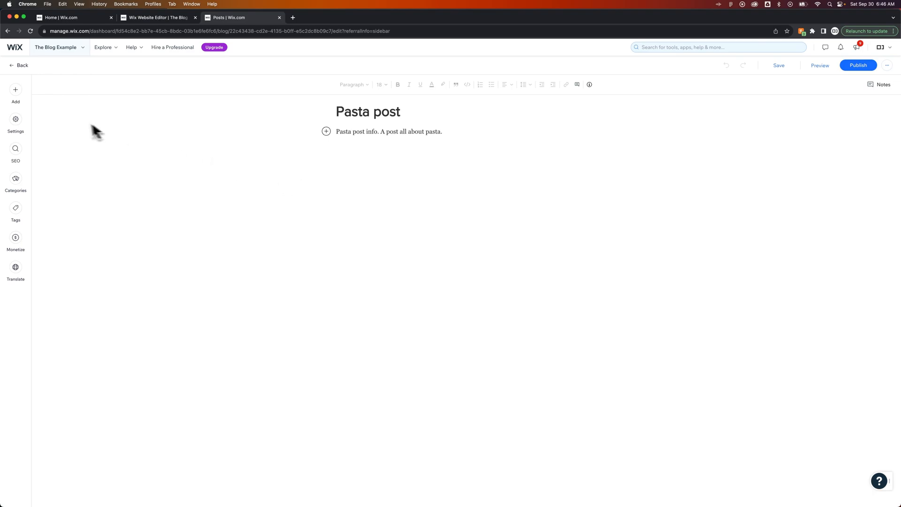
pyautogui.click(16, 122)
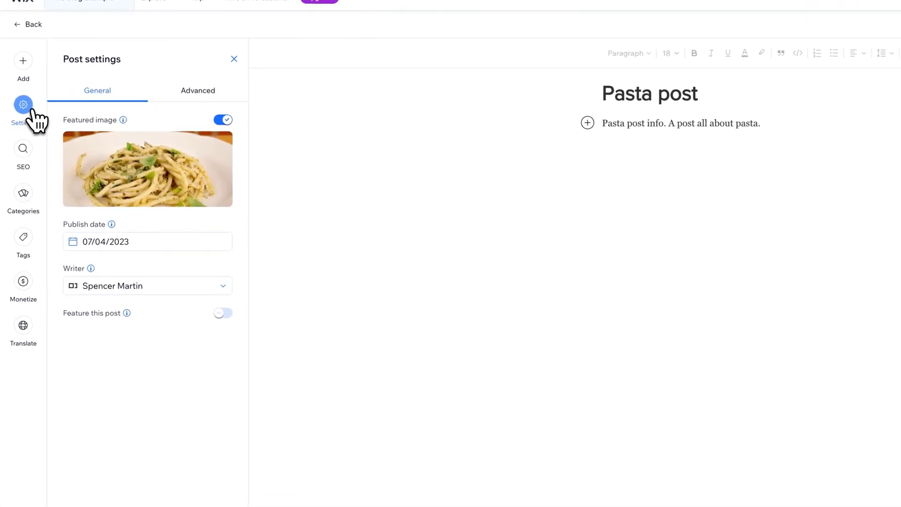
pyautogui.click(148, 286)
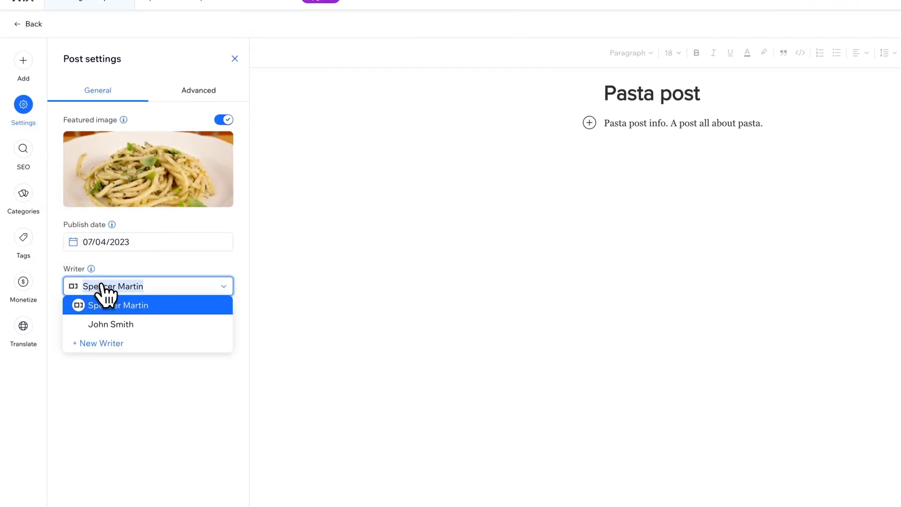
pyautogui.click(111, 324)
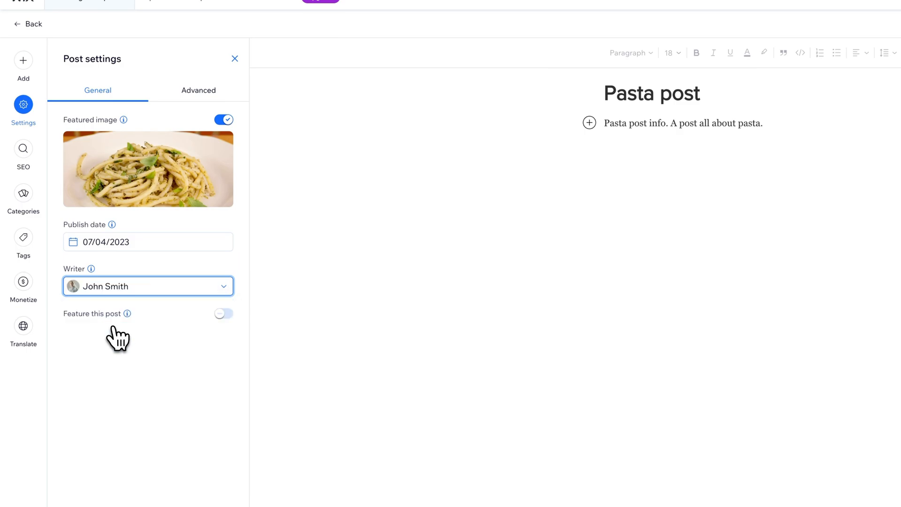
pyautogui.click(148, 286)
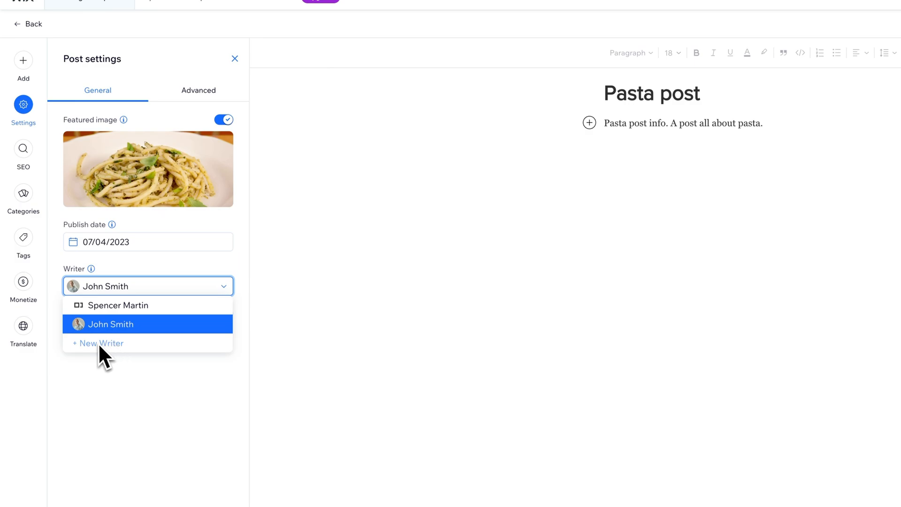
pyautogui.moveTo(127, 333)
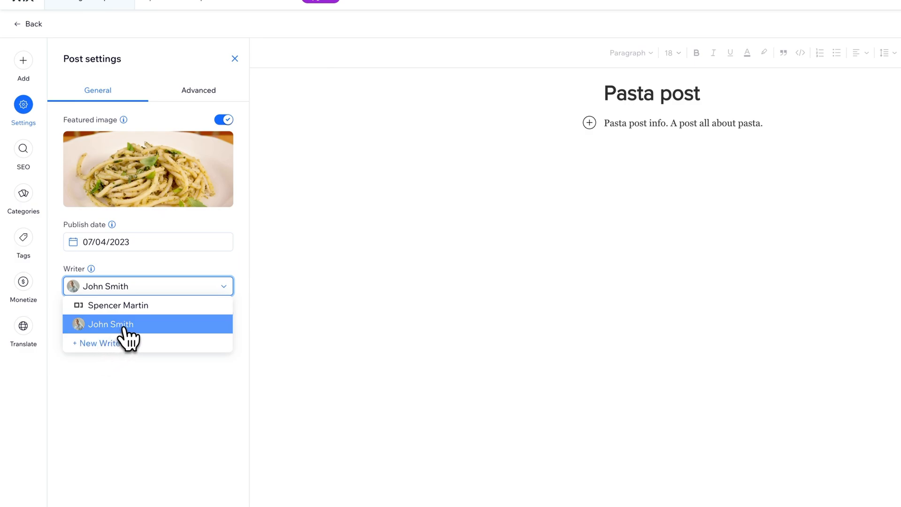
pyautogui.click(110, 324)
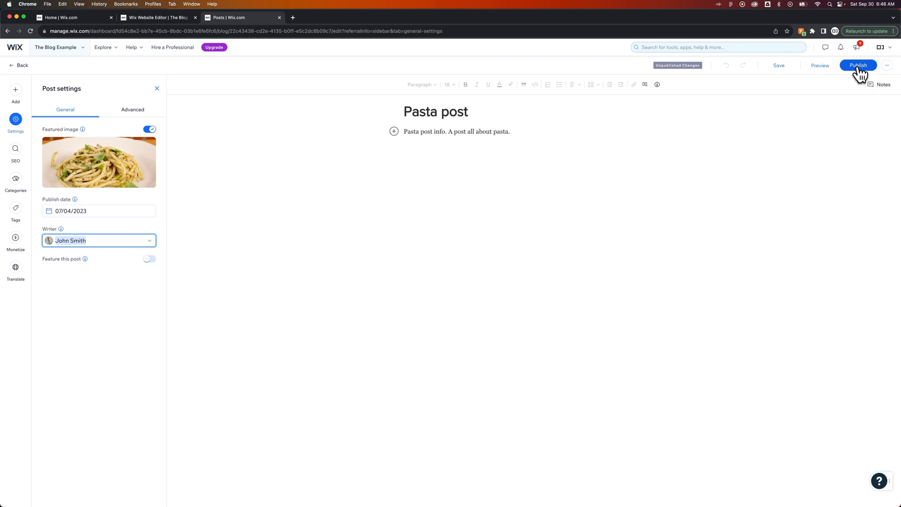
# Republish the Pasta post and view its live page crediting John Smith as writer
pyautogui.click(858, 64)
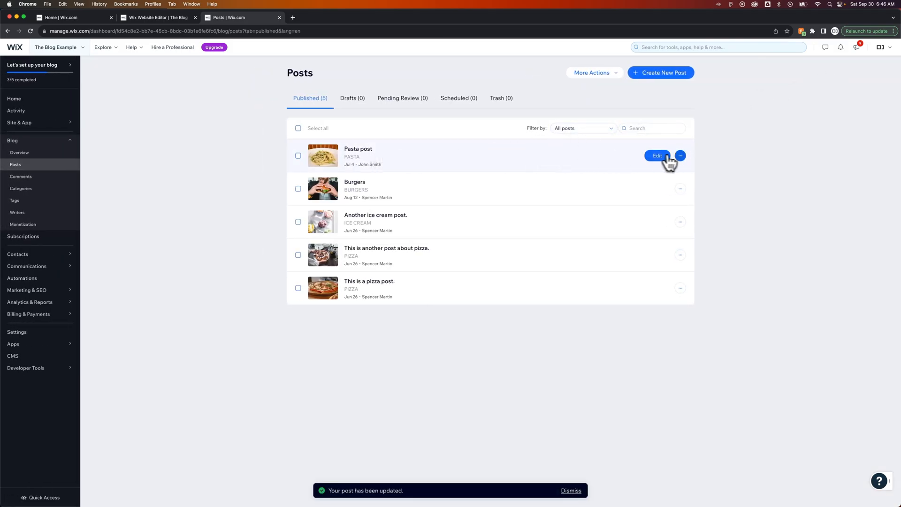
pyautogui.click(680, 156)
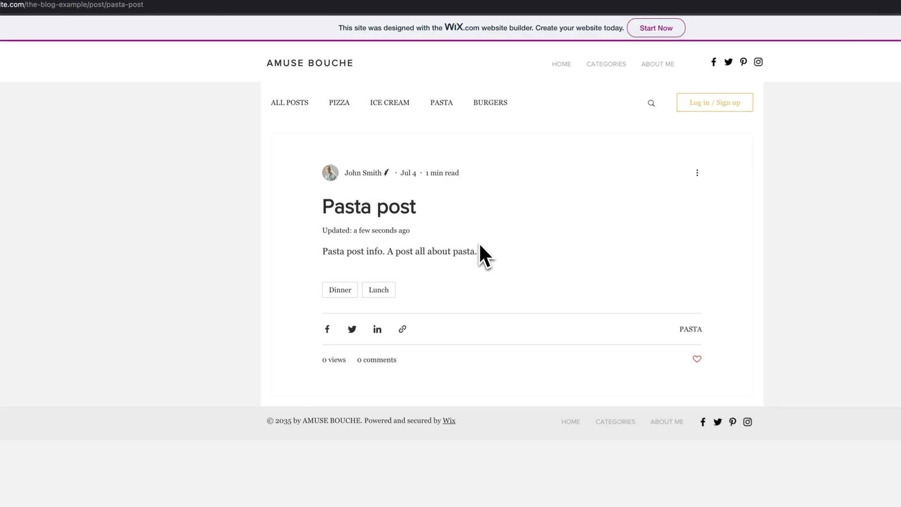